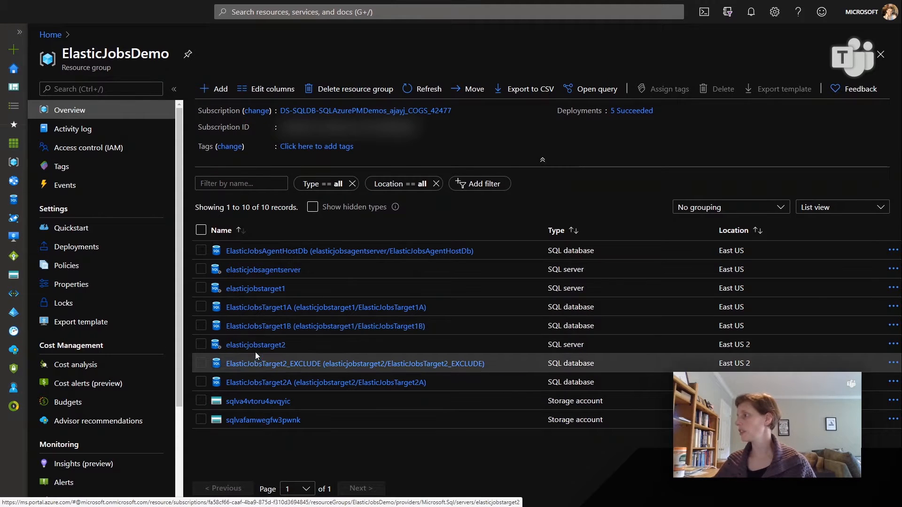
mouse_move(256, 344)
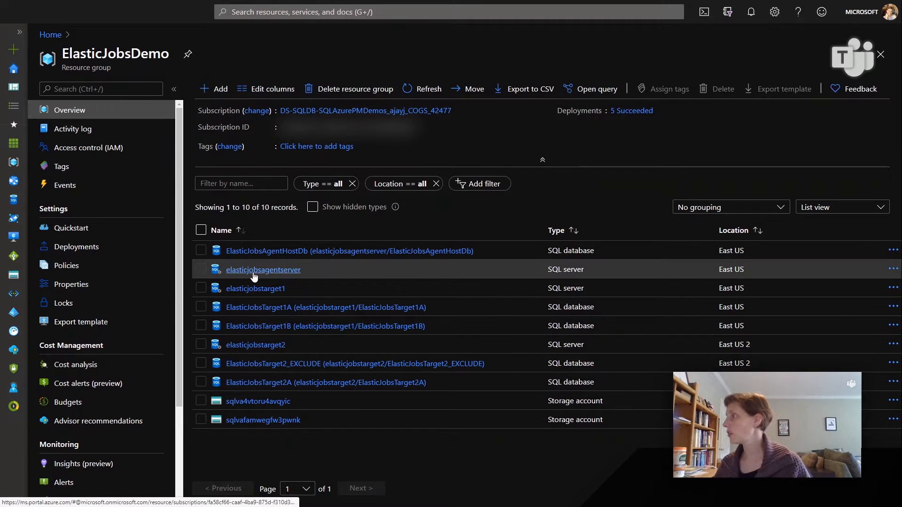
- From portal Home, start a new Elastic Job agent and enter the name tsql_demoagent
click(49, 34)
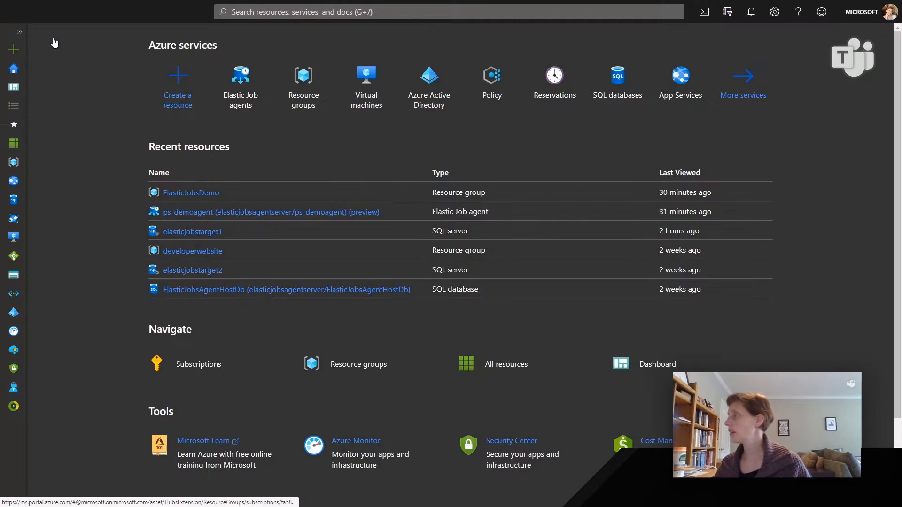
click(241, 86)
text(elastic)
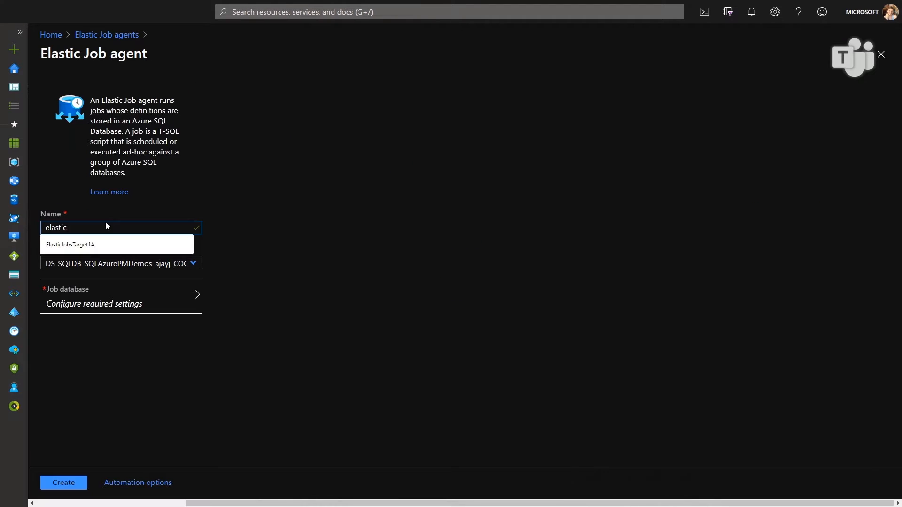
key(Backspace)
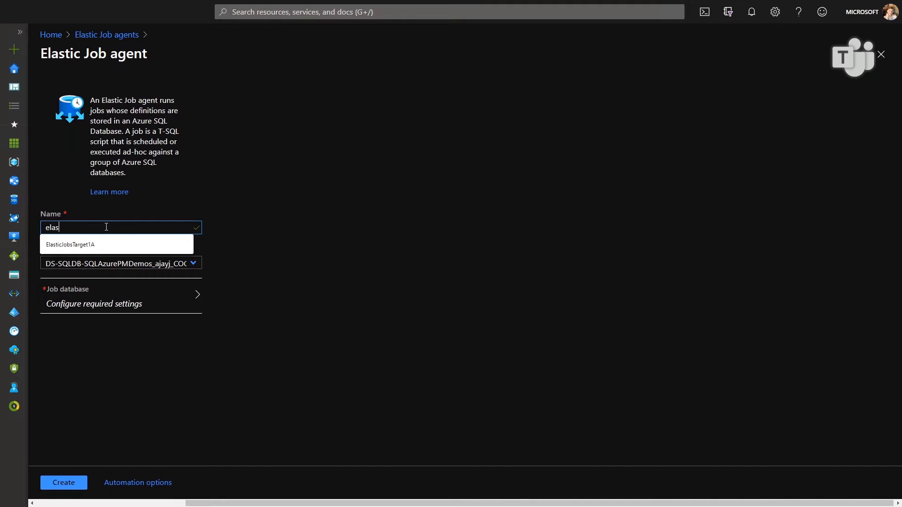
text(tsql_demoagent)
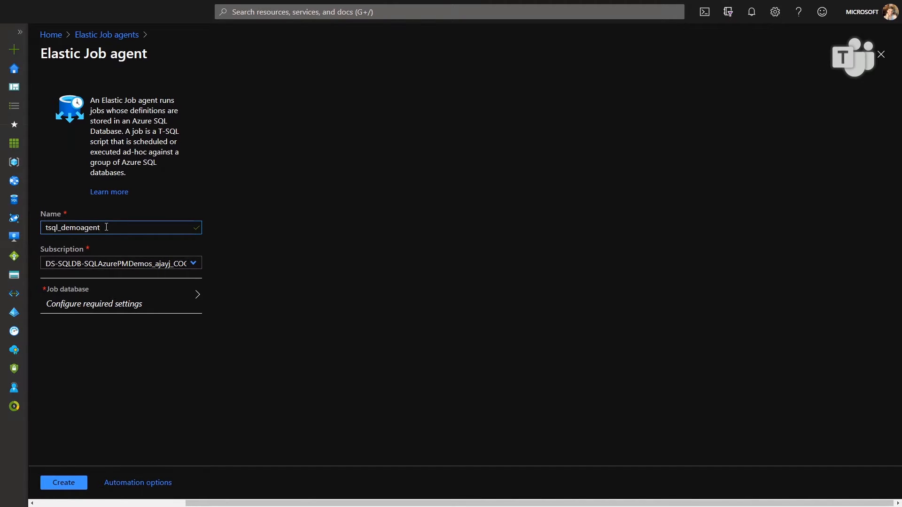
- Choose server elasticjobsagentserver and database ElasticJobsAgentHostDb as the agent's job database
click(120, 295)
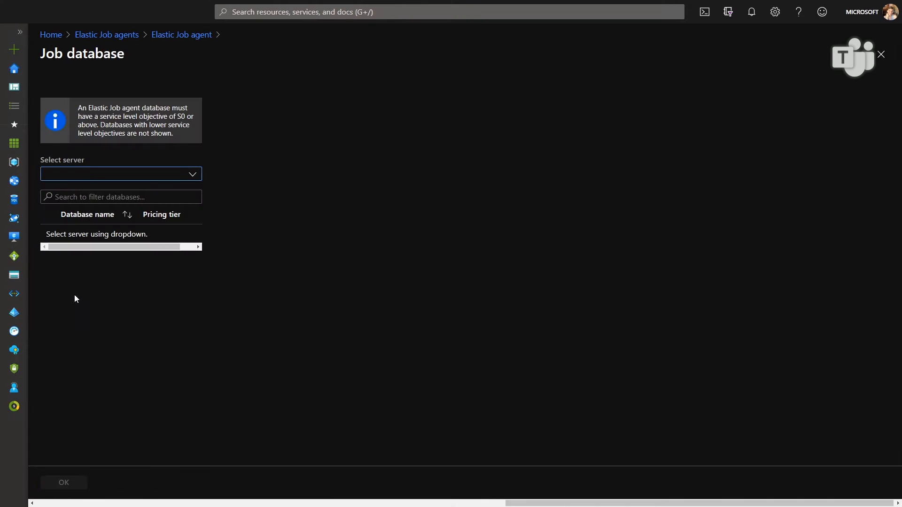
click(120, 174)
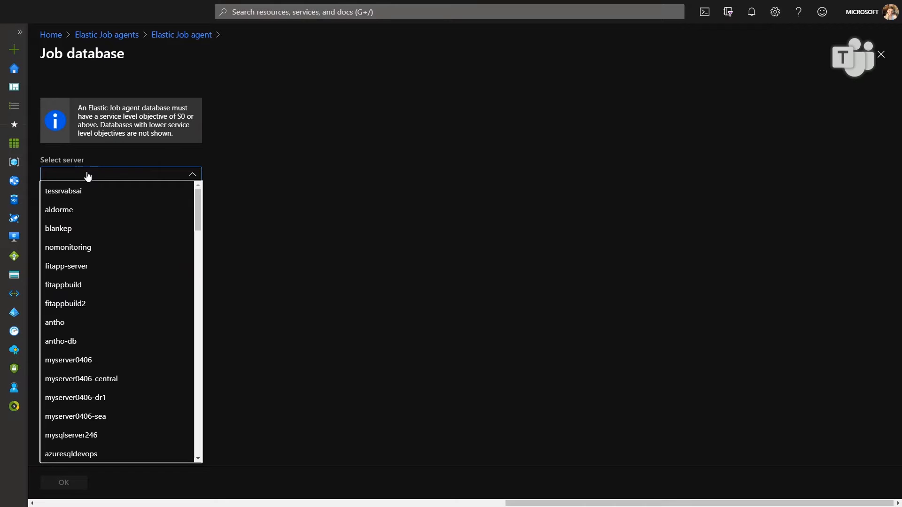
mouse_move(69, 360)
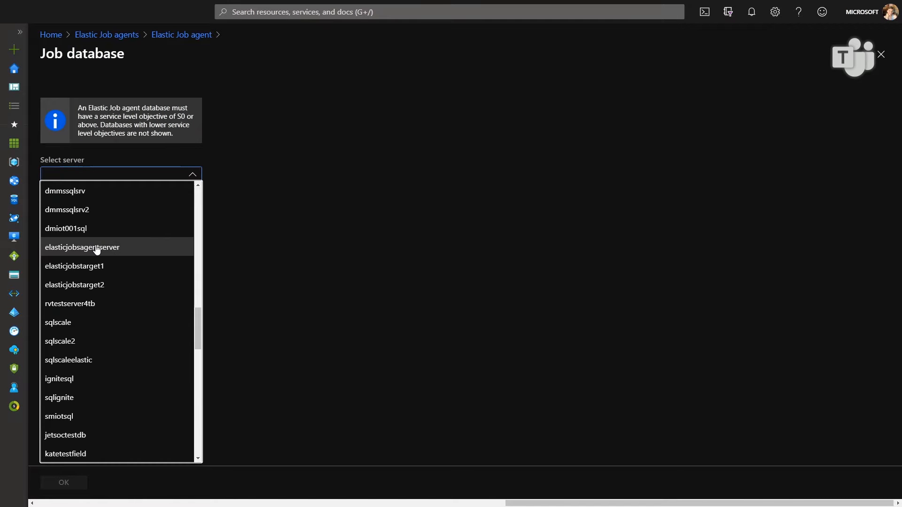
click(82, 247)
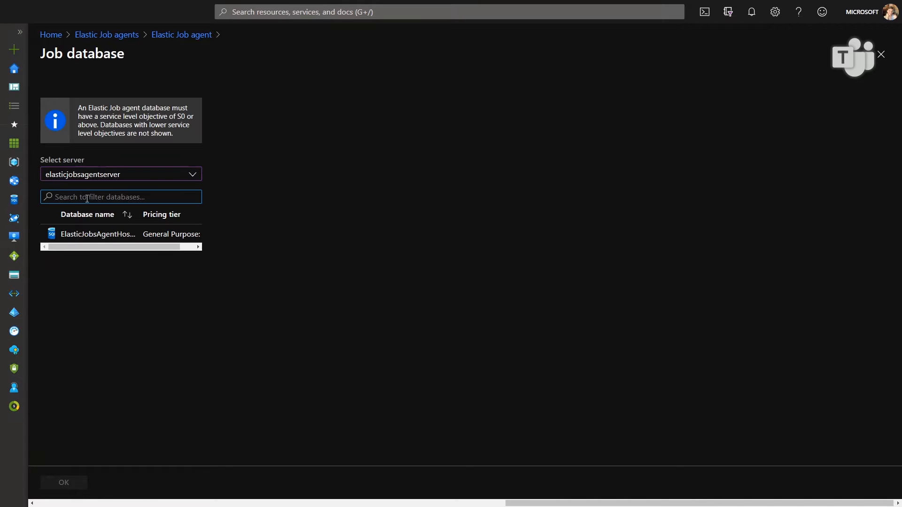
click(121, 234)
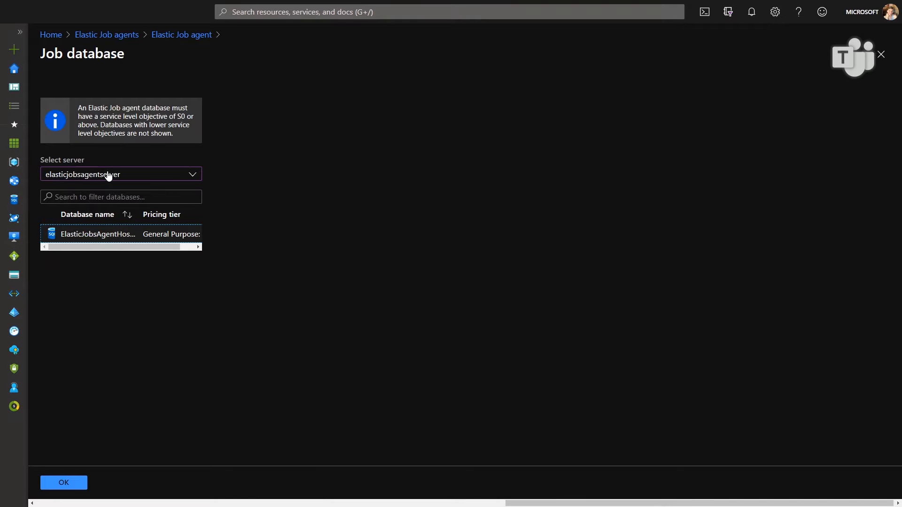
click(115, 233)
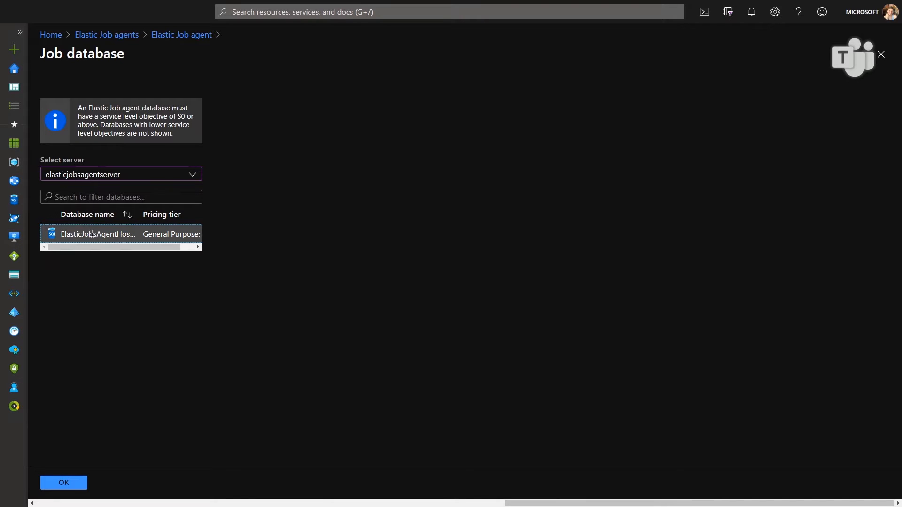
click(121, 234)
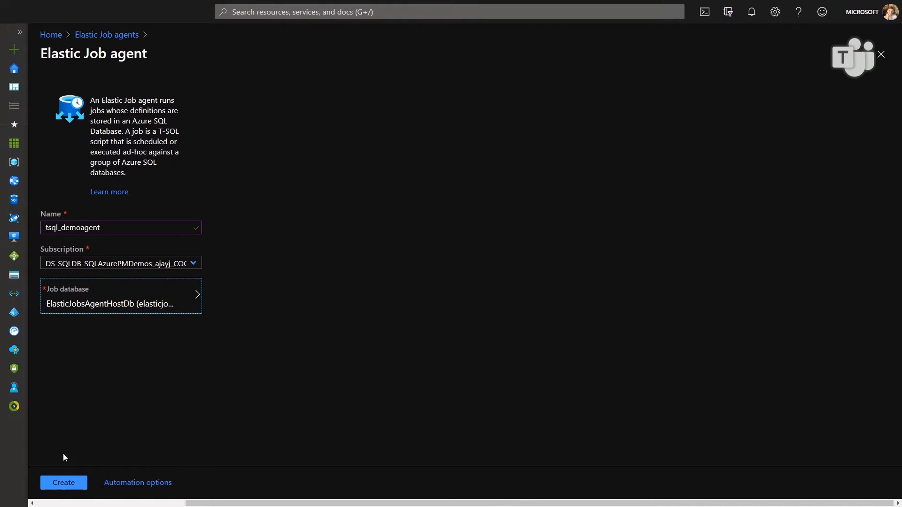
- Create the tsql_demoagent agent and check the notification reporting the failed deployment
click(64, 482)
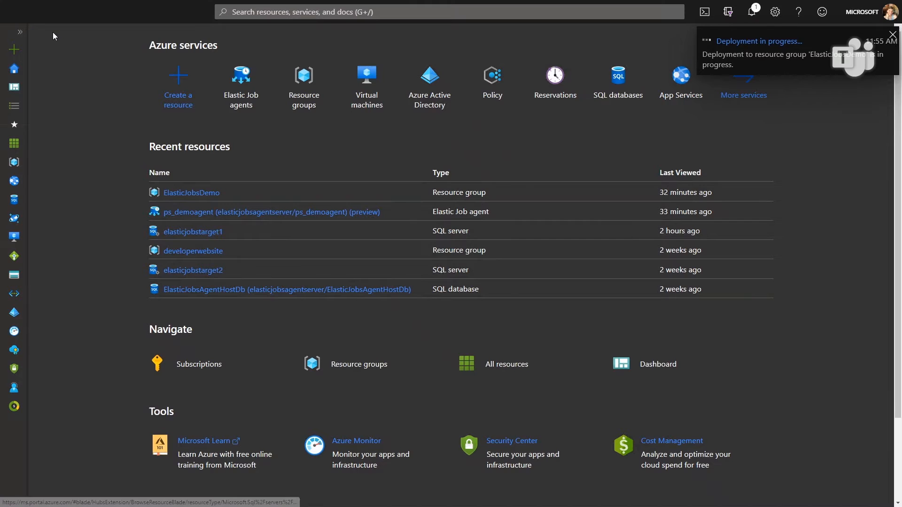
click(891, 35)
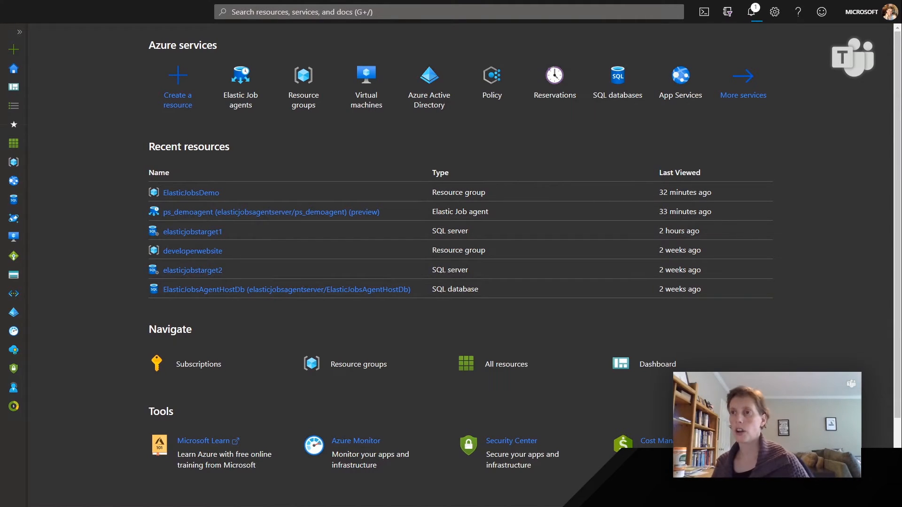
click(751, 12)
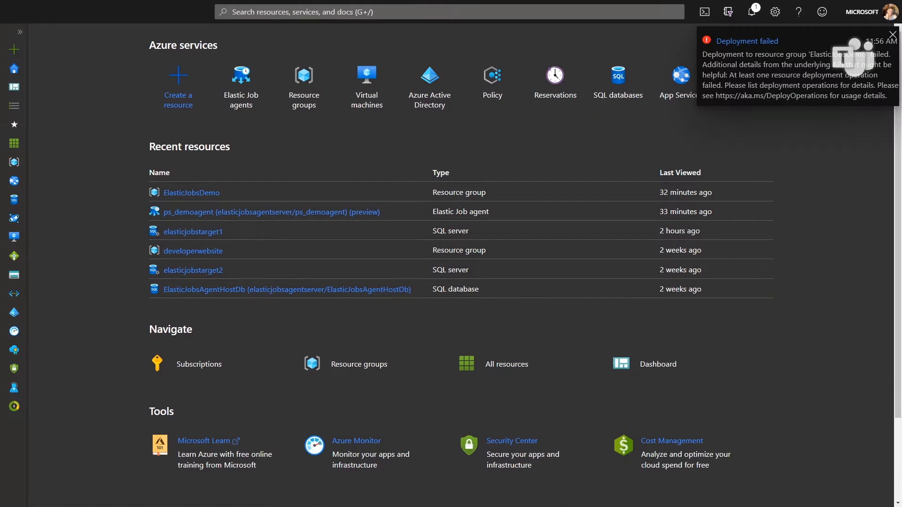
click(891, 33)
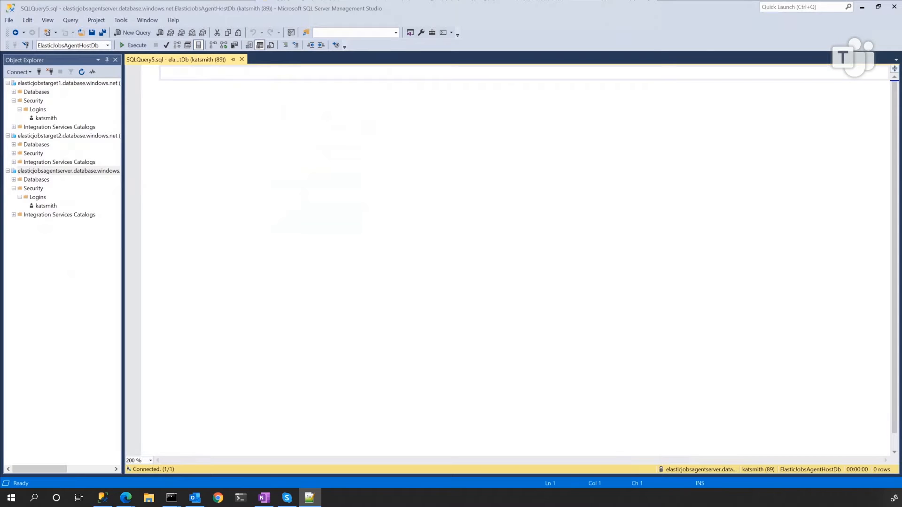
mouse_move(218, 153)
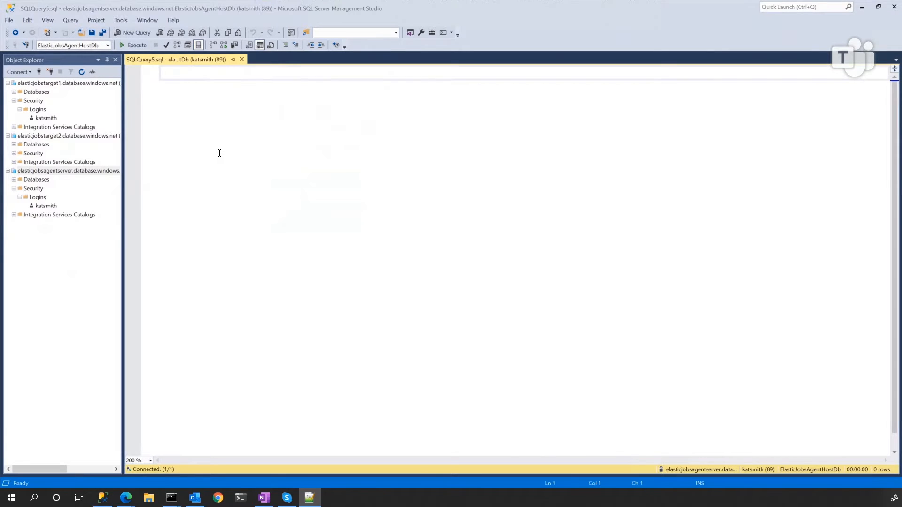
- Run EXEC jobs.sp_add_target_group 'TSQL_DemoGroup' to create the target group
text(EXEC jobs.sp_add_target_group 'TSQL_DemoGroup')
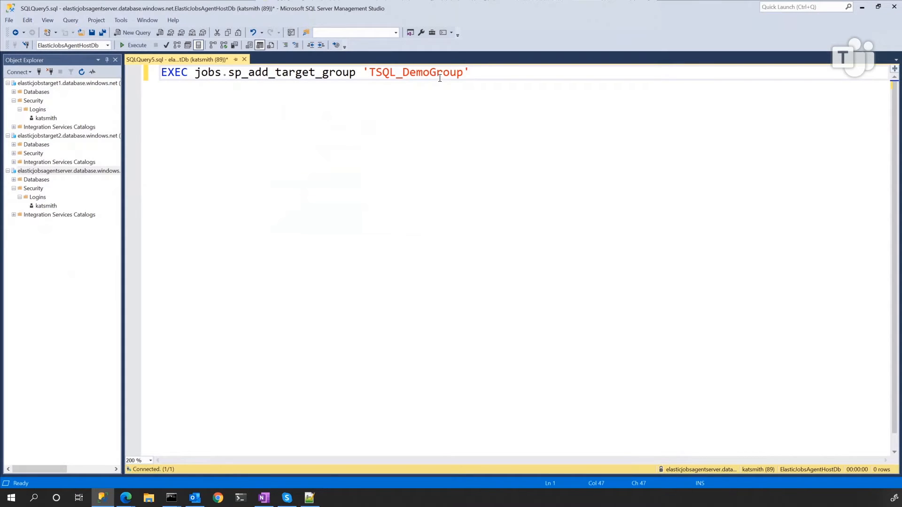
click(137, 45)
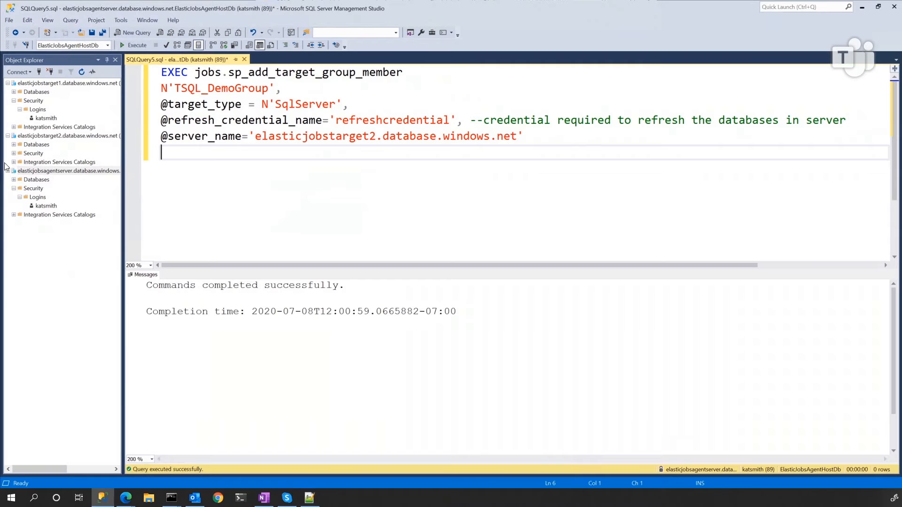
- Select the whole query text while writing the ElasticJobsTarget2_EXCLUDE exclusion statement
key(ctrl+a)
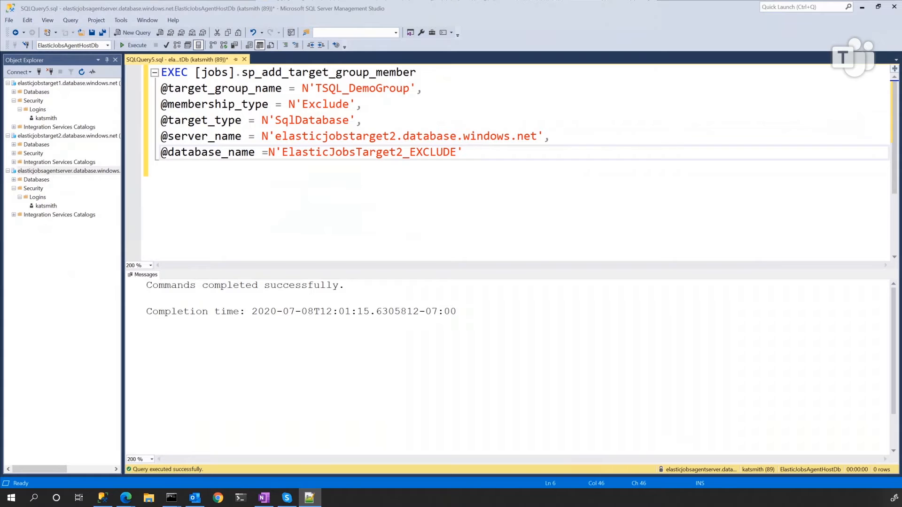
key(ctrl+a)
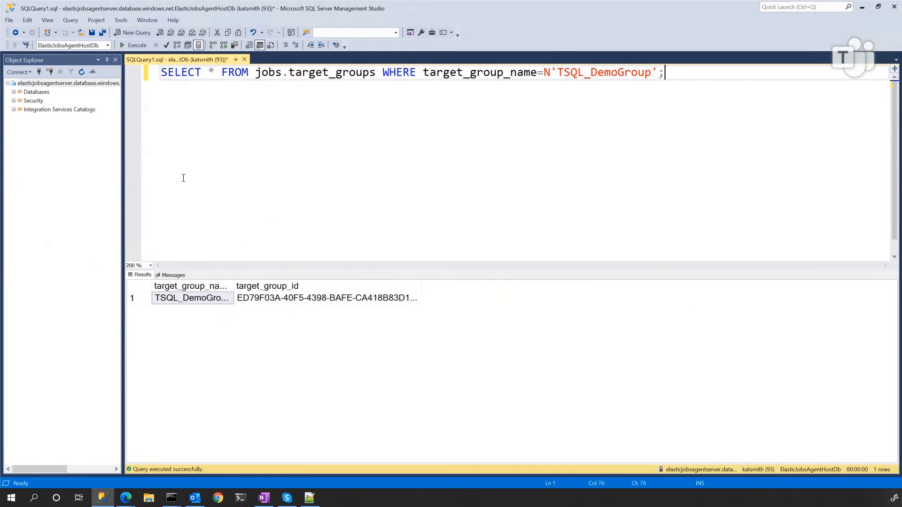
mouse_move(264, 72)
text(_member)
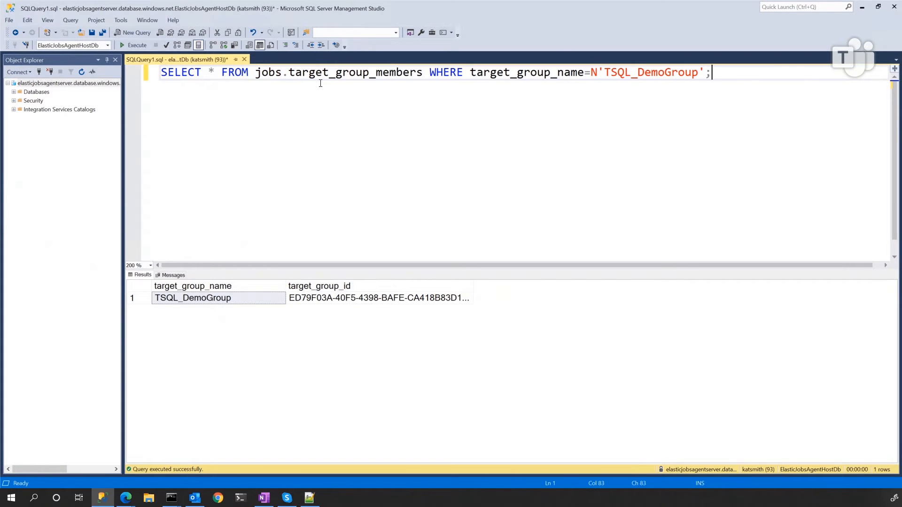
- Run the jobs.target_group_members query for TSQL_DemoGroup and scroll the results right
click(137, 46)
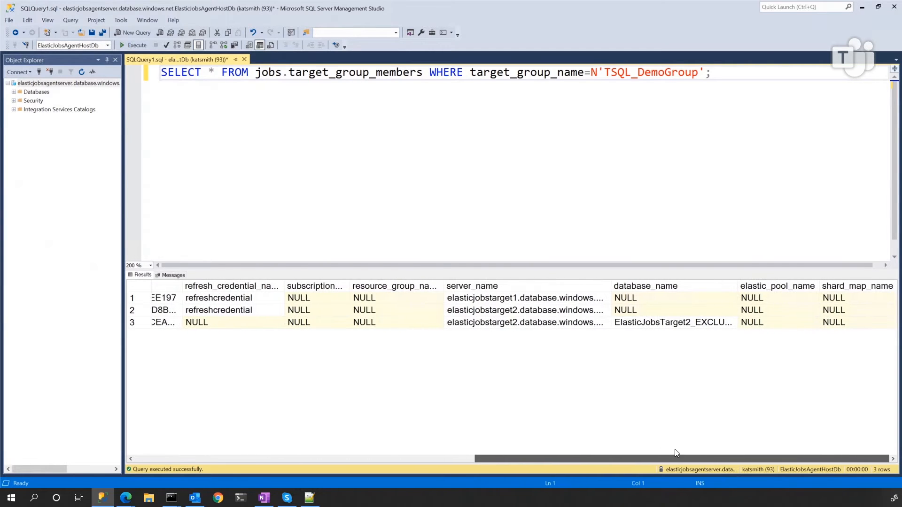
scroll(right, 3)
text(EXEC jobs.sp_add_job @job_name='tsql_demo', @description='TSQL Demo Job')
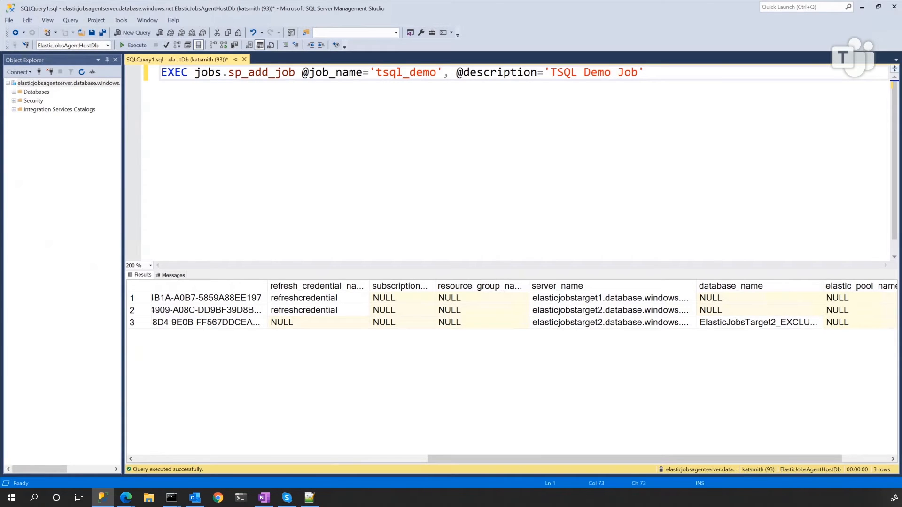
- Execute the sp_add_job statement for job tsql_demo with description 'TSQL Demo Job'
click(137, 45)
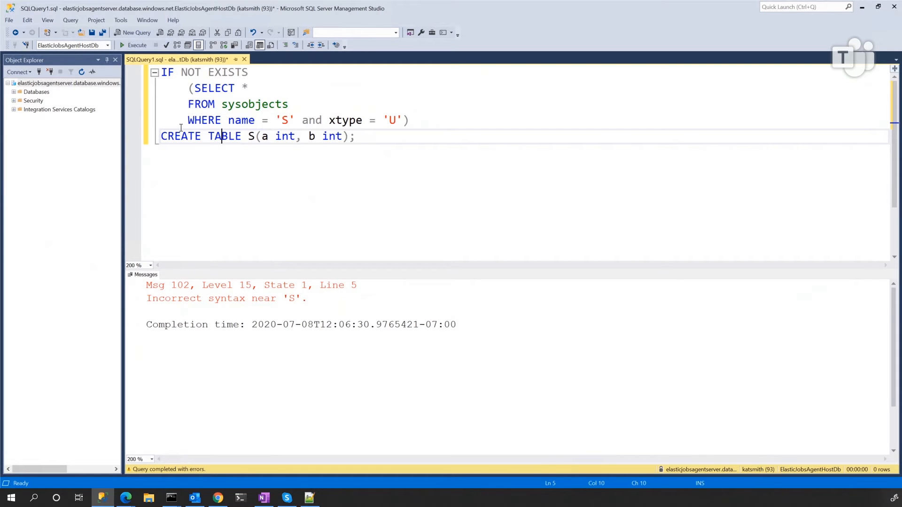
- Select the IF NOT EXISTS CREATE TABLE S script to copy it for the job step
drag(164, 72, 263, 120)
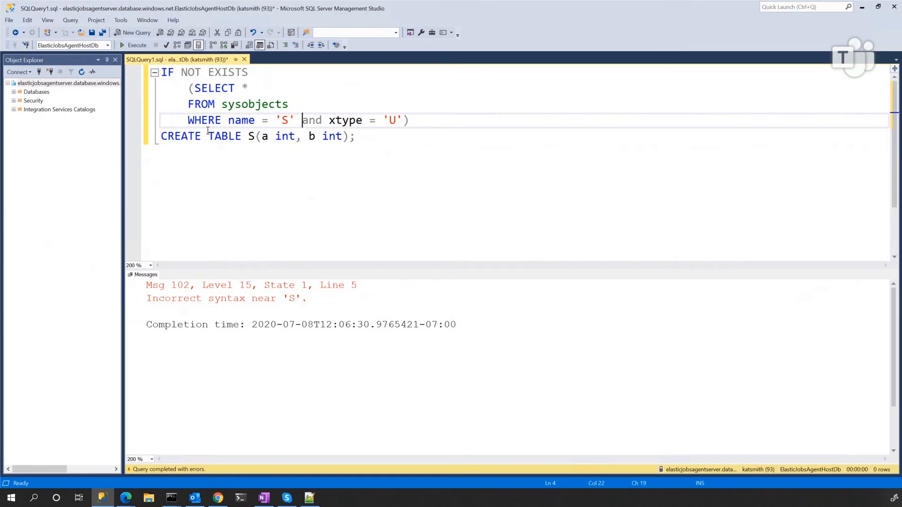
mouse_move(113, 177)
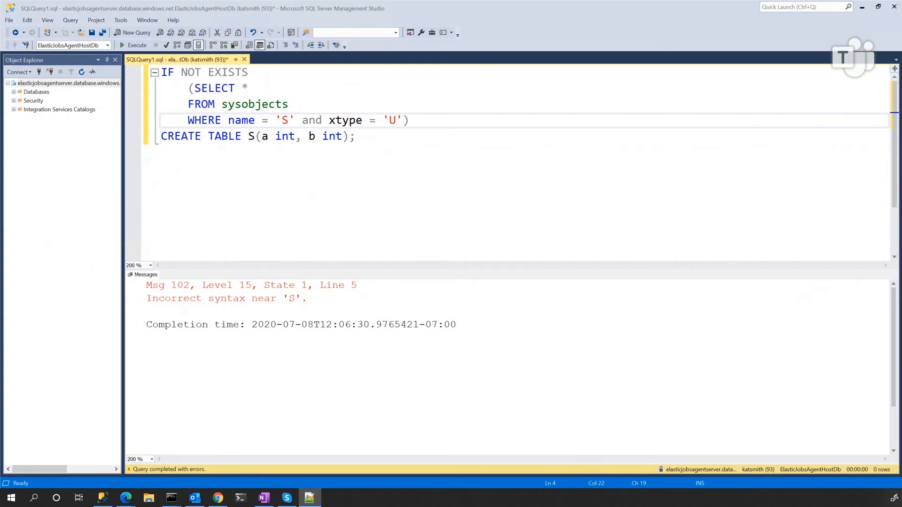
key(ctrl+a)
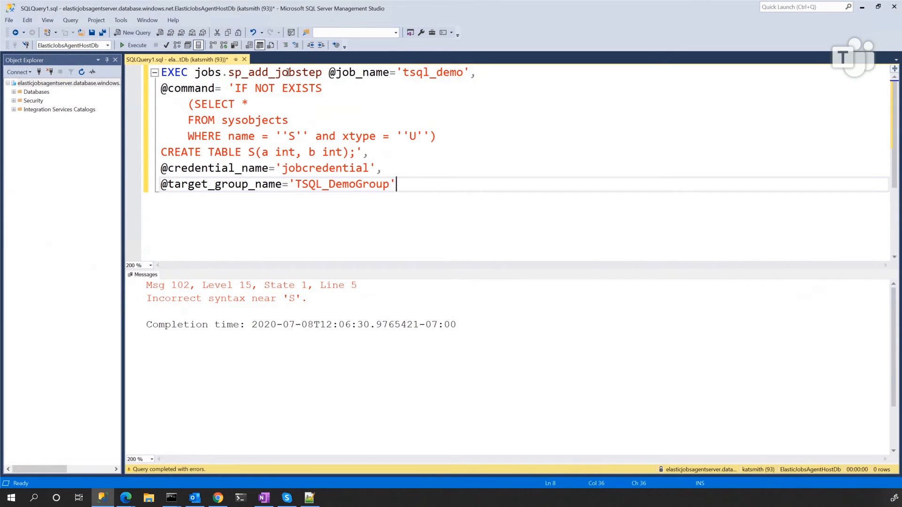
mouse_move(443, 76)
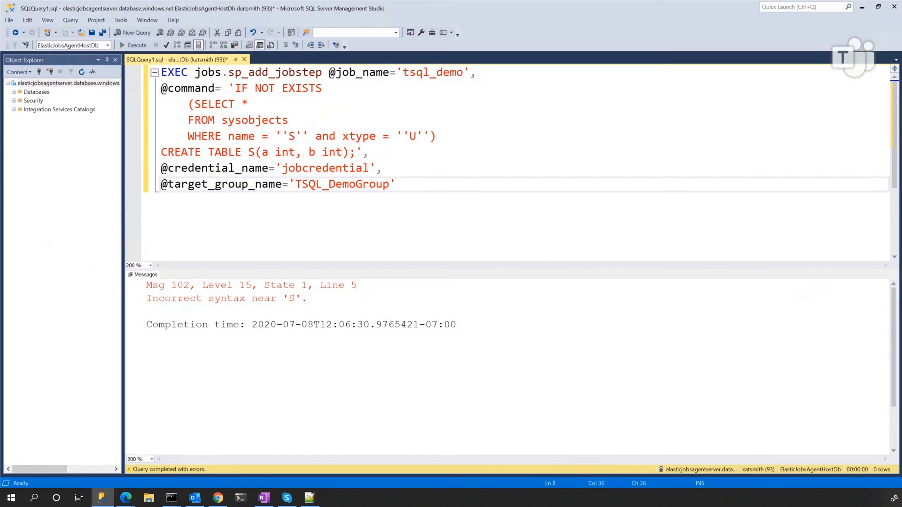
mouse_move(293, 166)
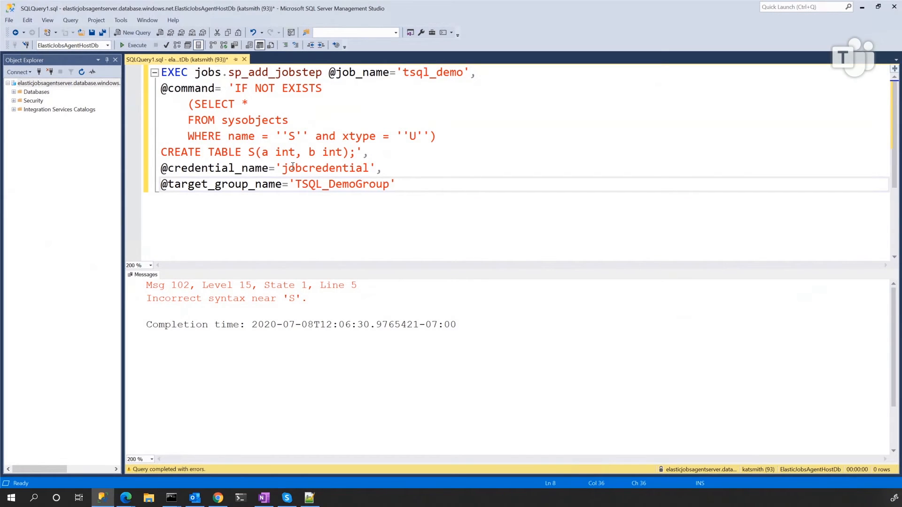
mouse_move(293, 116)
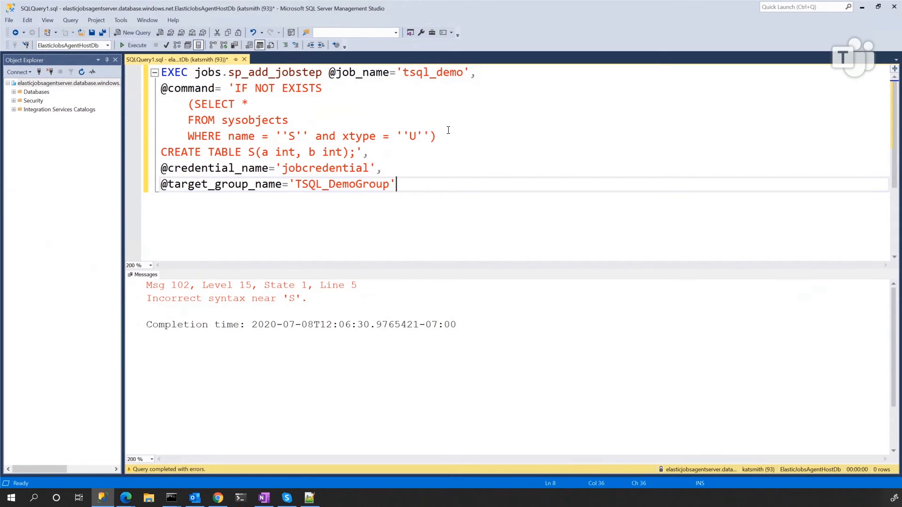
mouse_move(415, 122)
text(SELECT * FROM jobs.jobs WHERE job_name = 'tsql_demo')
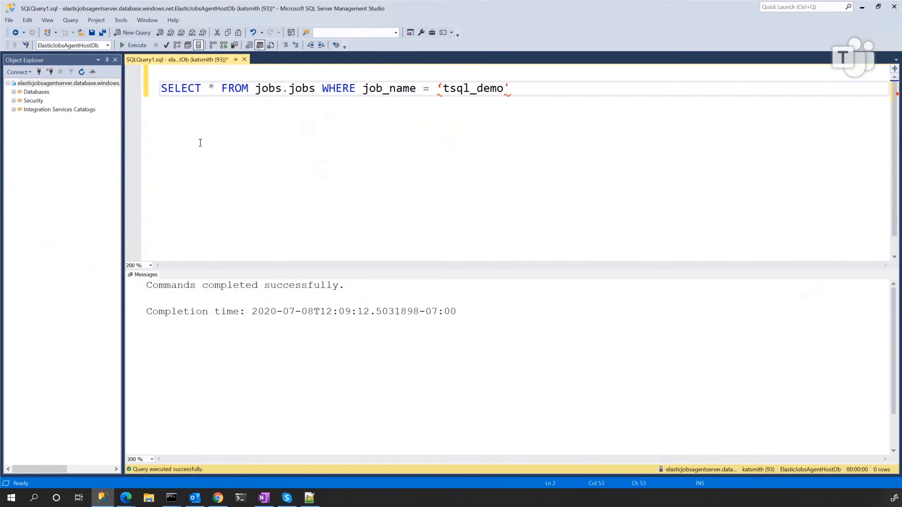
- Look up tsql_demo in jobs.jobs, fix the stray quote, and inspect the returned row
click(137, 45)
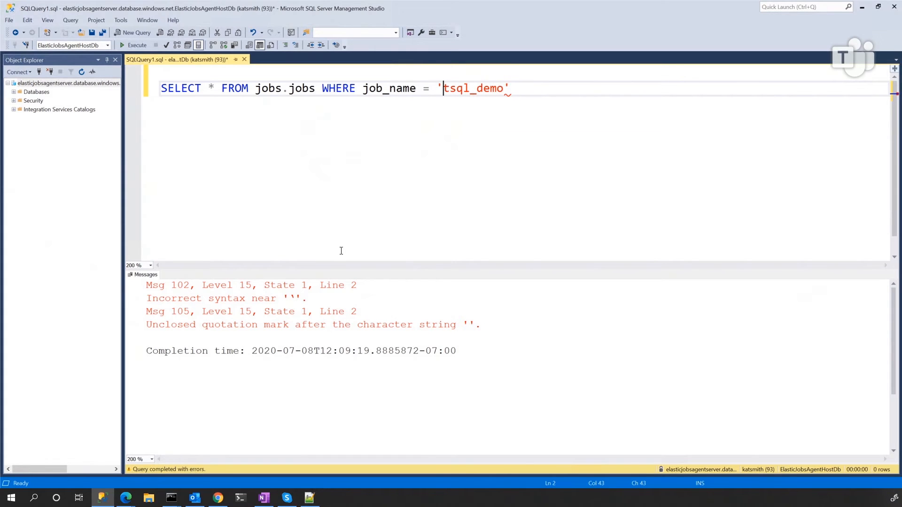
click(136, 45)
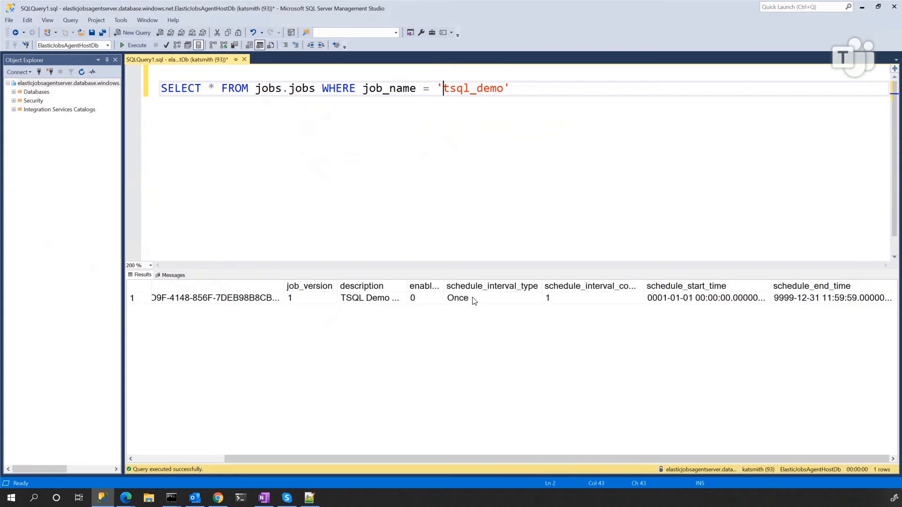
click(311, 297)
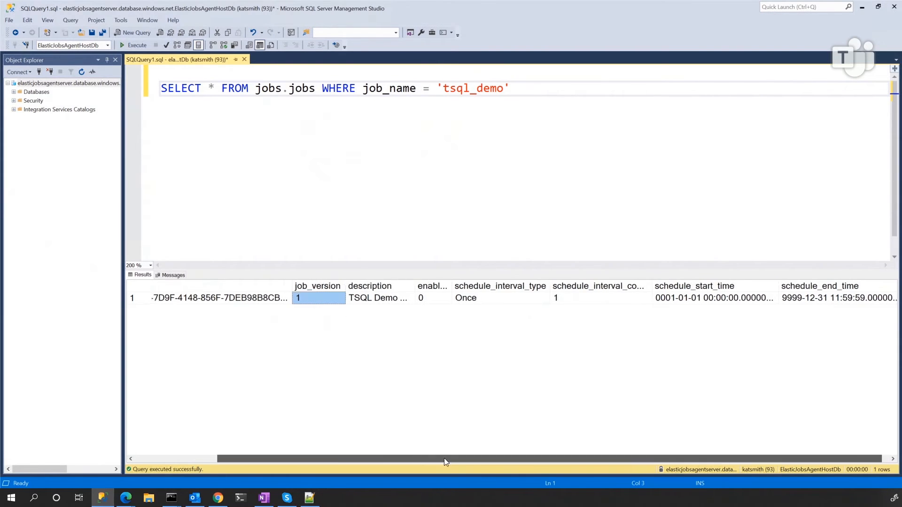
scroll(left, 3)
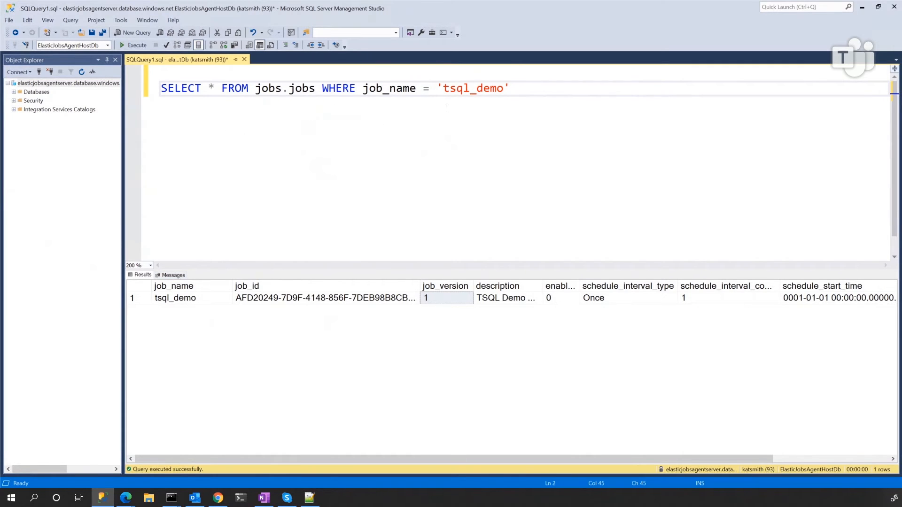
mouse_move(319, 137)
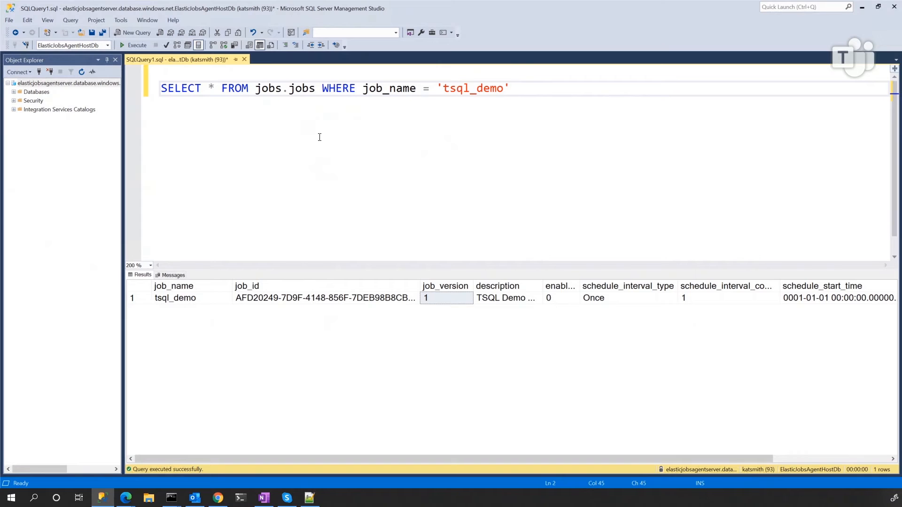
mouse_move(290, 113)
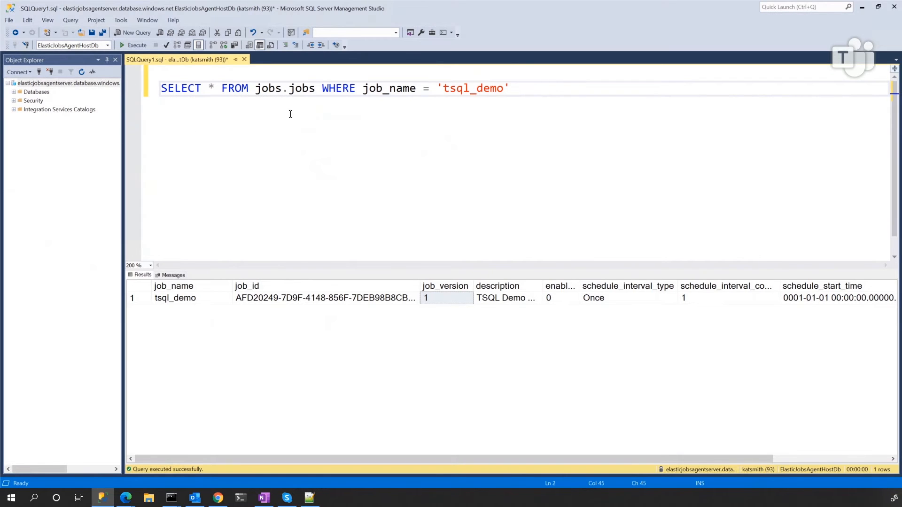
click(402, 87)
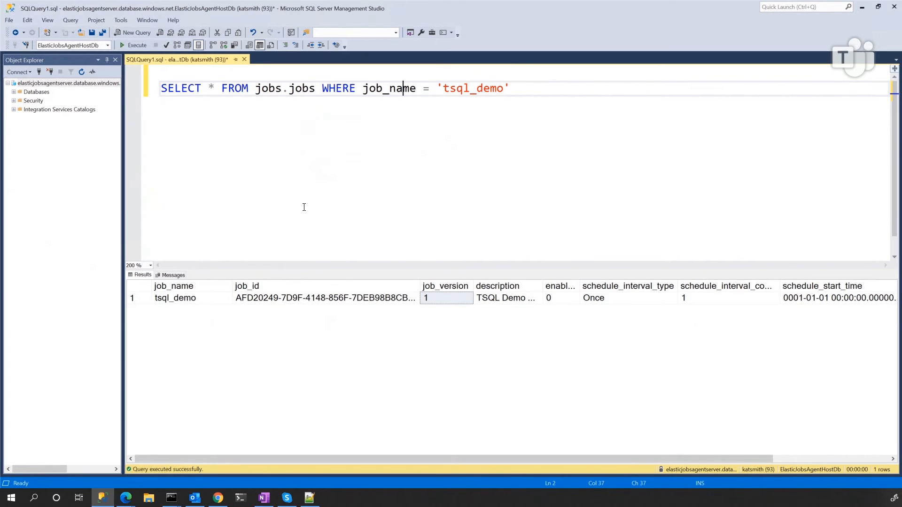
mouse_move(243, 198)
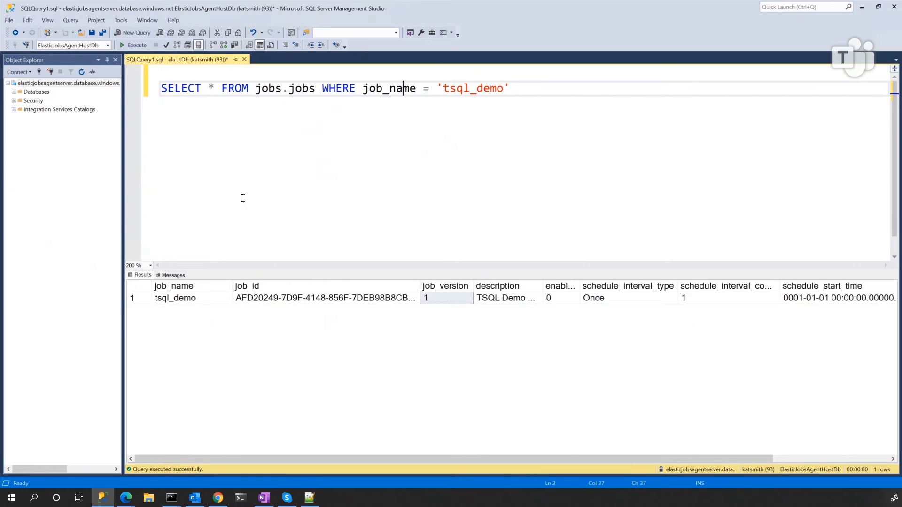
mouse_move(207, 252)
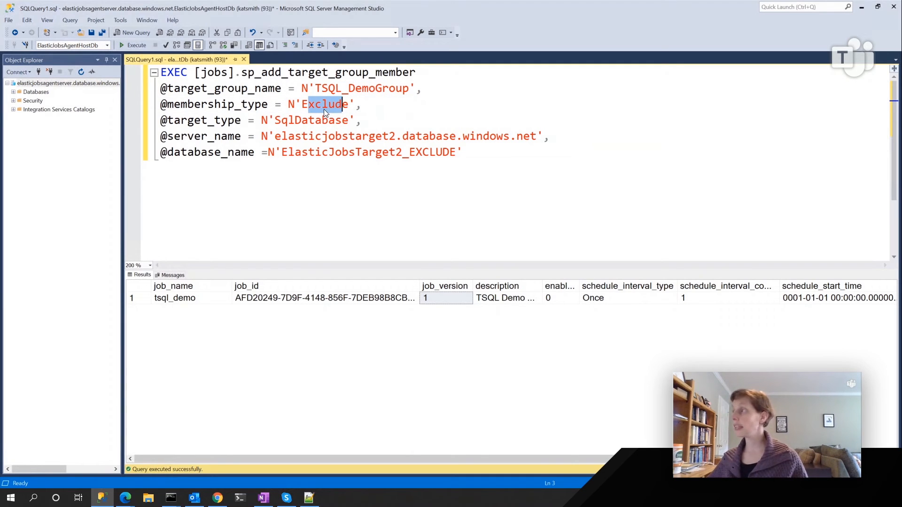
- Highlight server name elasticjobstarget2 in the Exclude membership statement
double_click(334, 136)
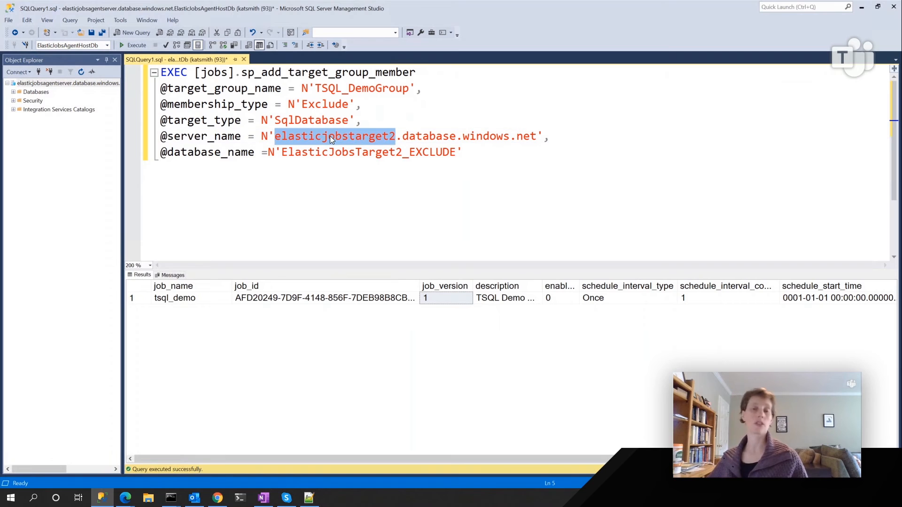